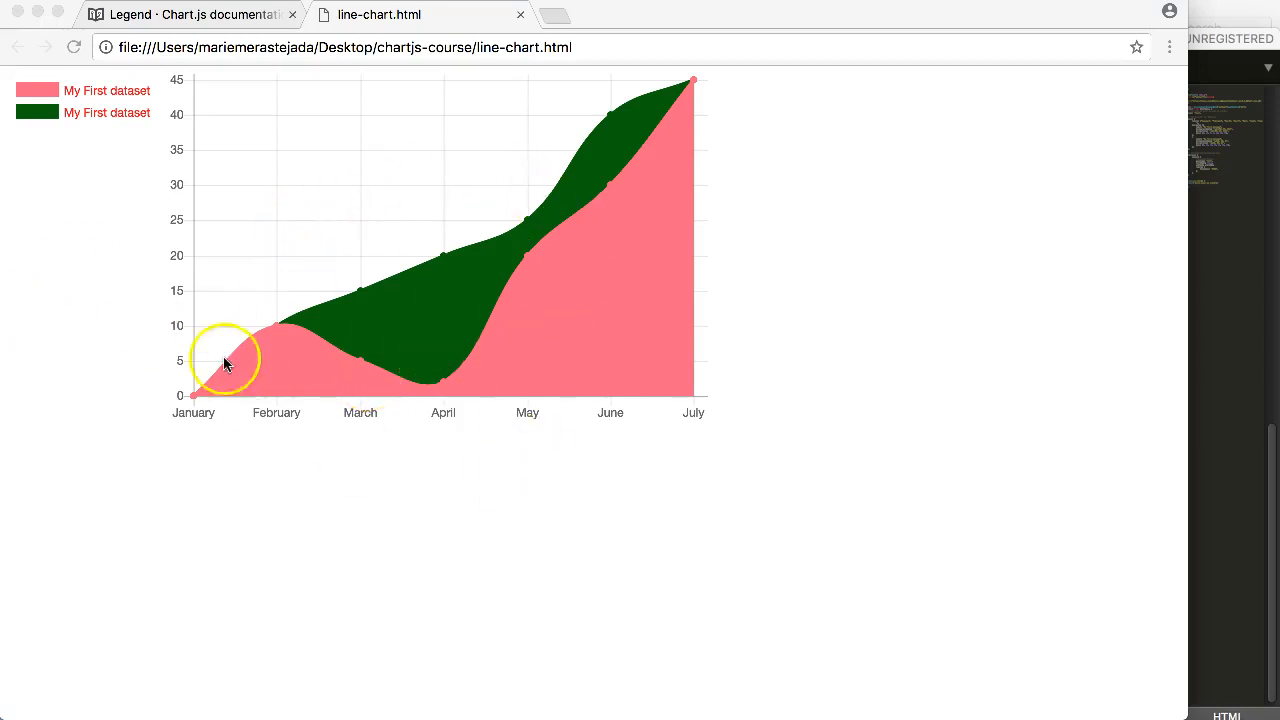
pyautogui.moveTo(284, 350)
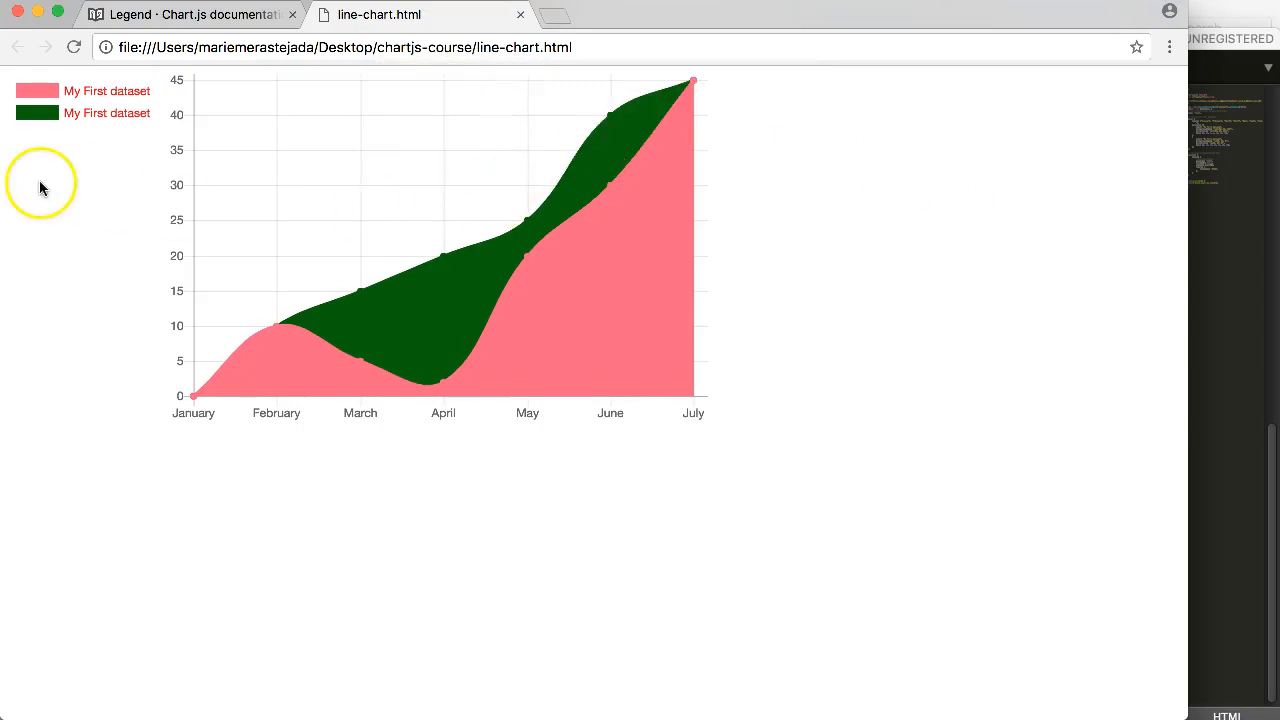
pyautogui.moveTo(1270, 528)
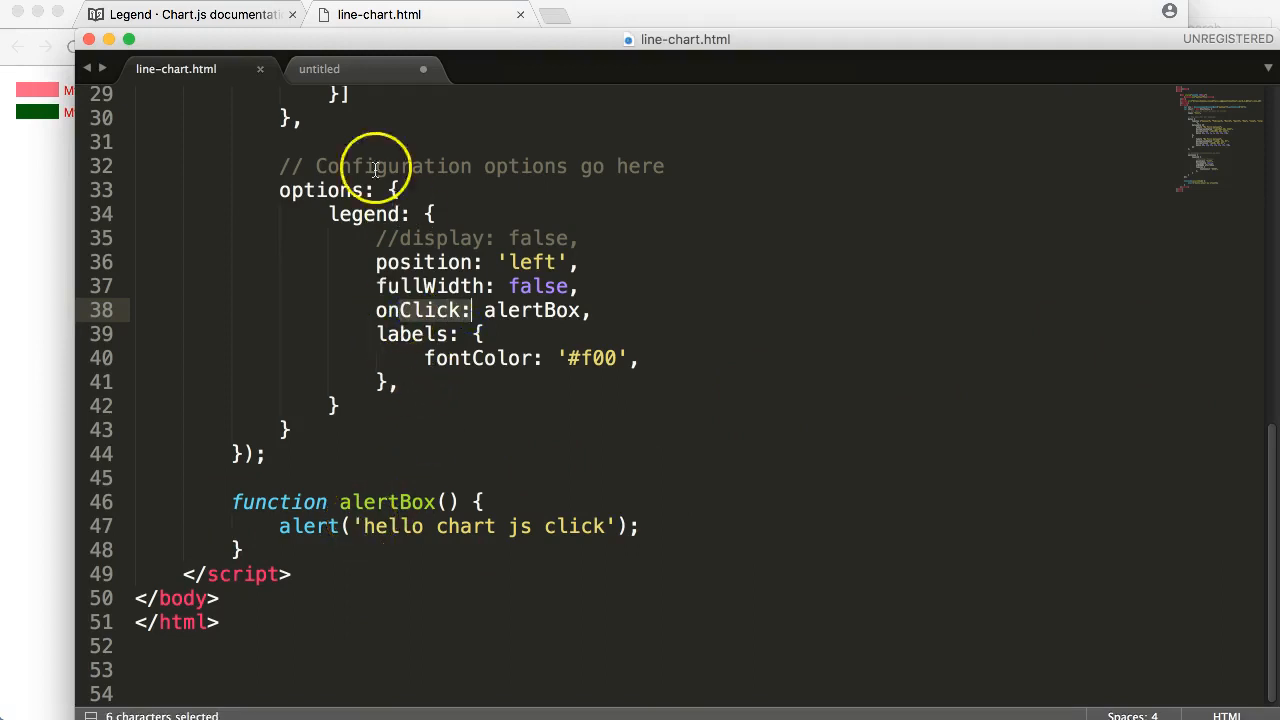
# Change the legend option from onClick to onHover on line 38 and save line-chart.html
pyautogui.click(190, 14)
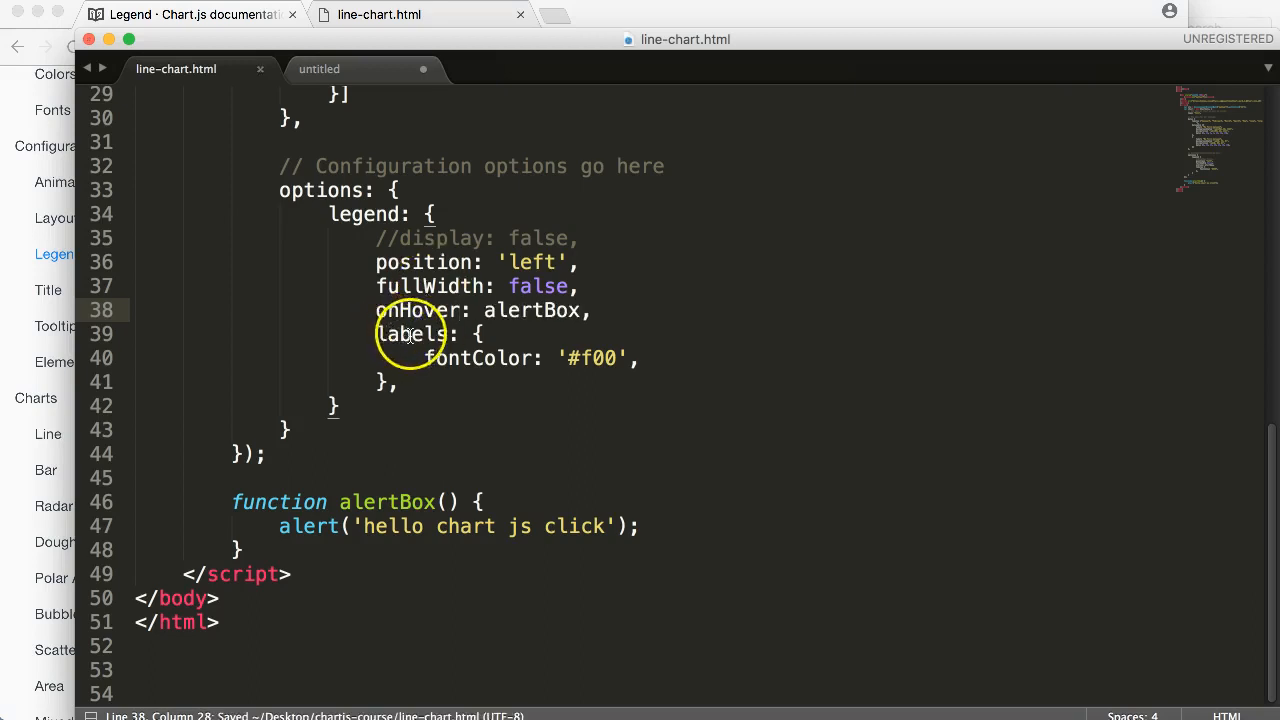
pyautogui.click(190, 14)
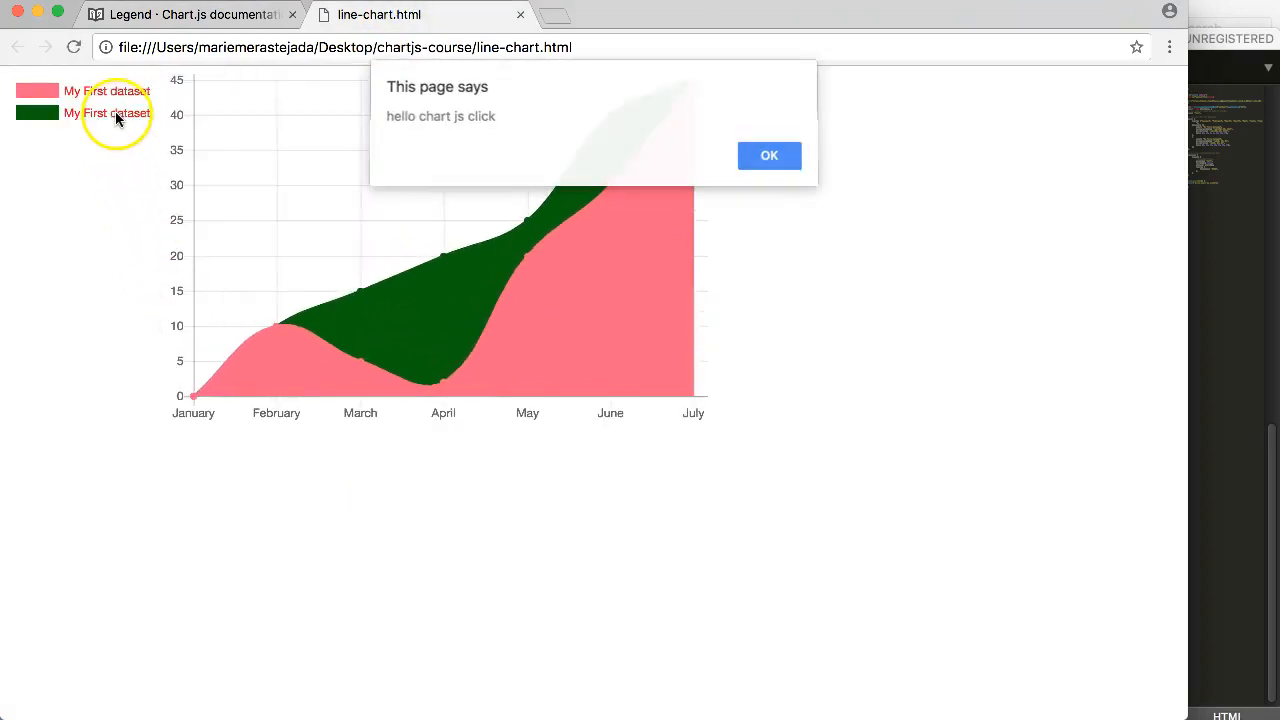
# Reload line-chart.html and hover the legend labels to trigger the 'hello chart js click' alert
pyautogui.click(768, 156)
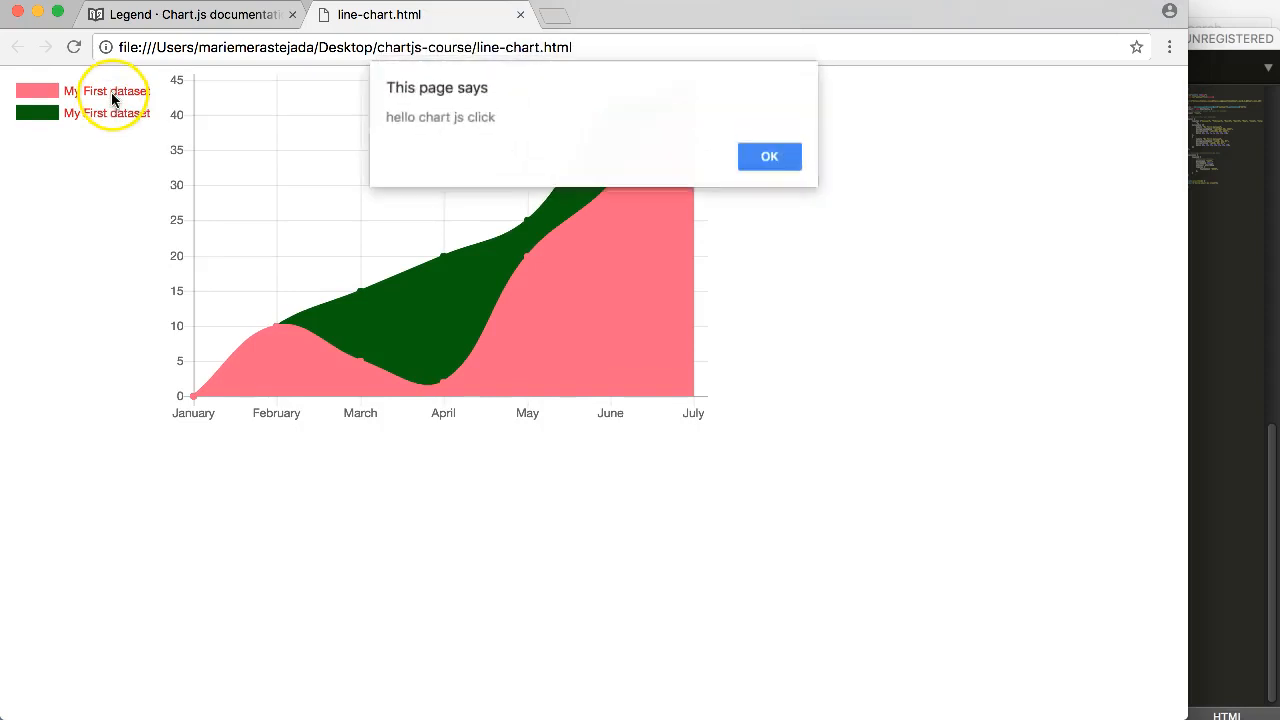
pyautogui.click(768, 156)
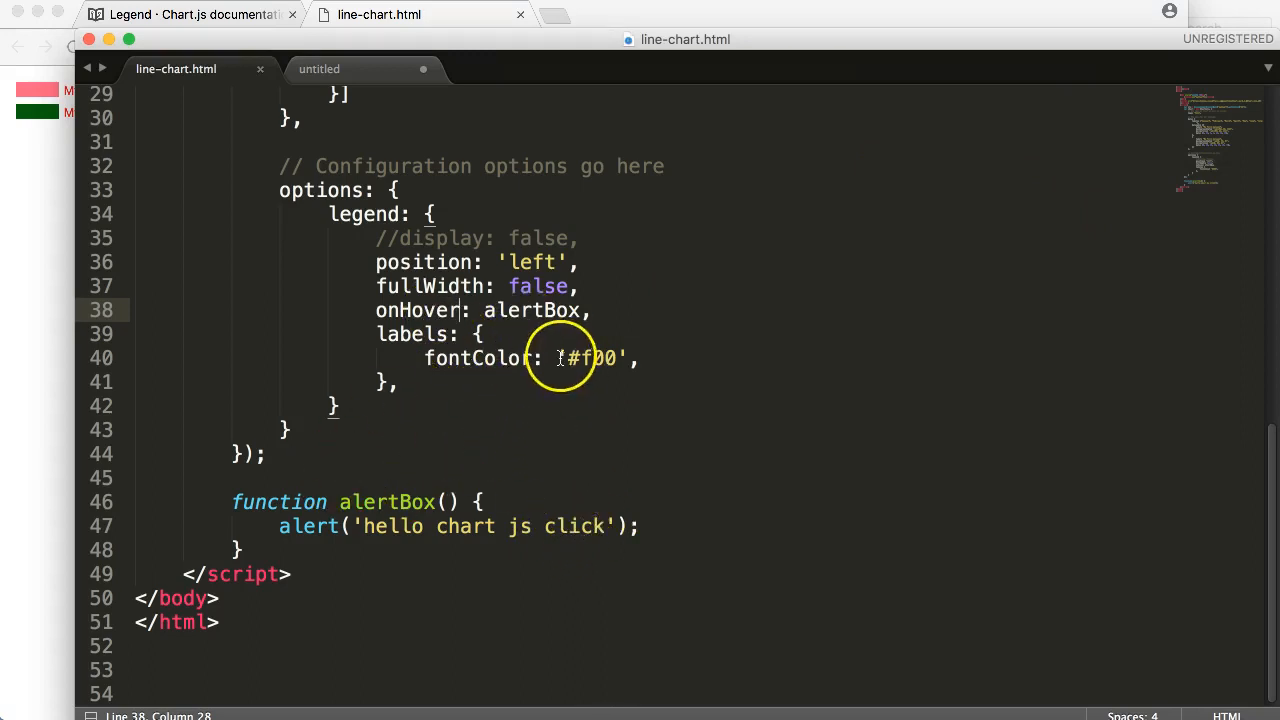
pyautogui.click(190, 14)
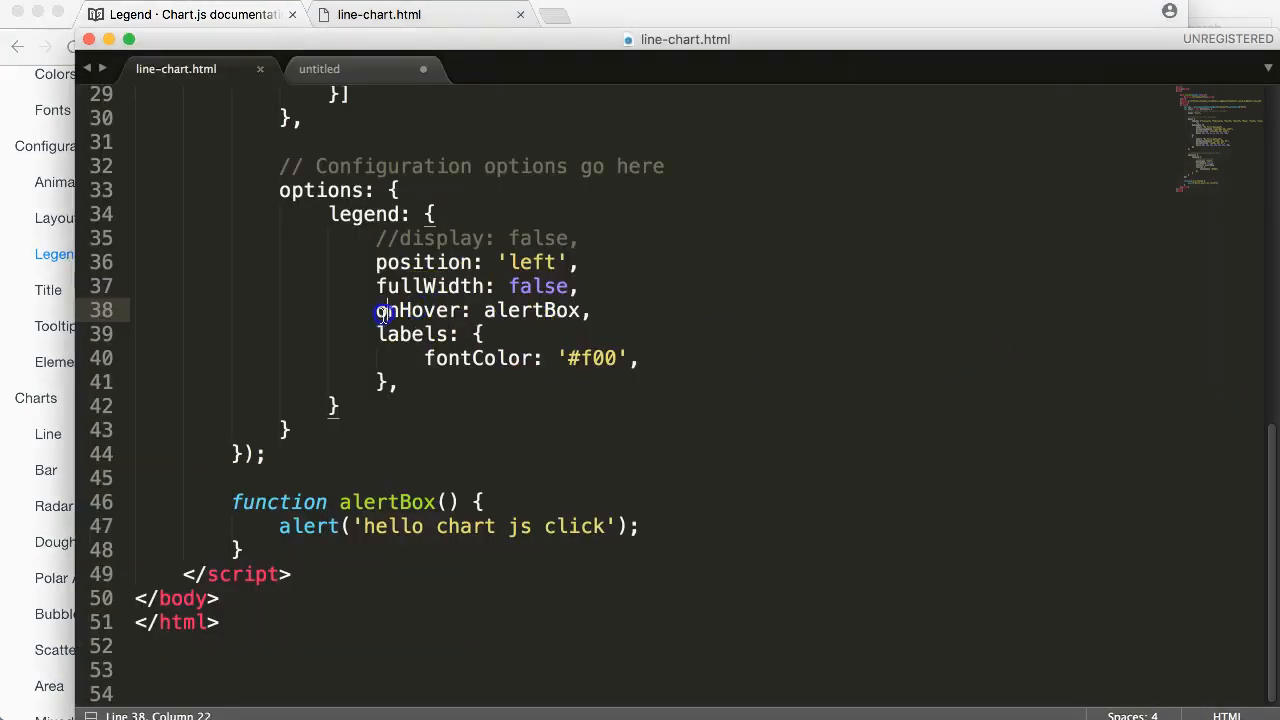
pyautogui.doubleClick(414, 310)
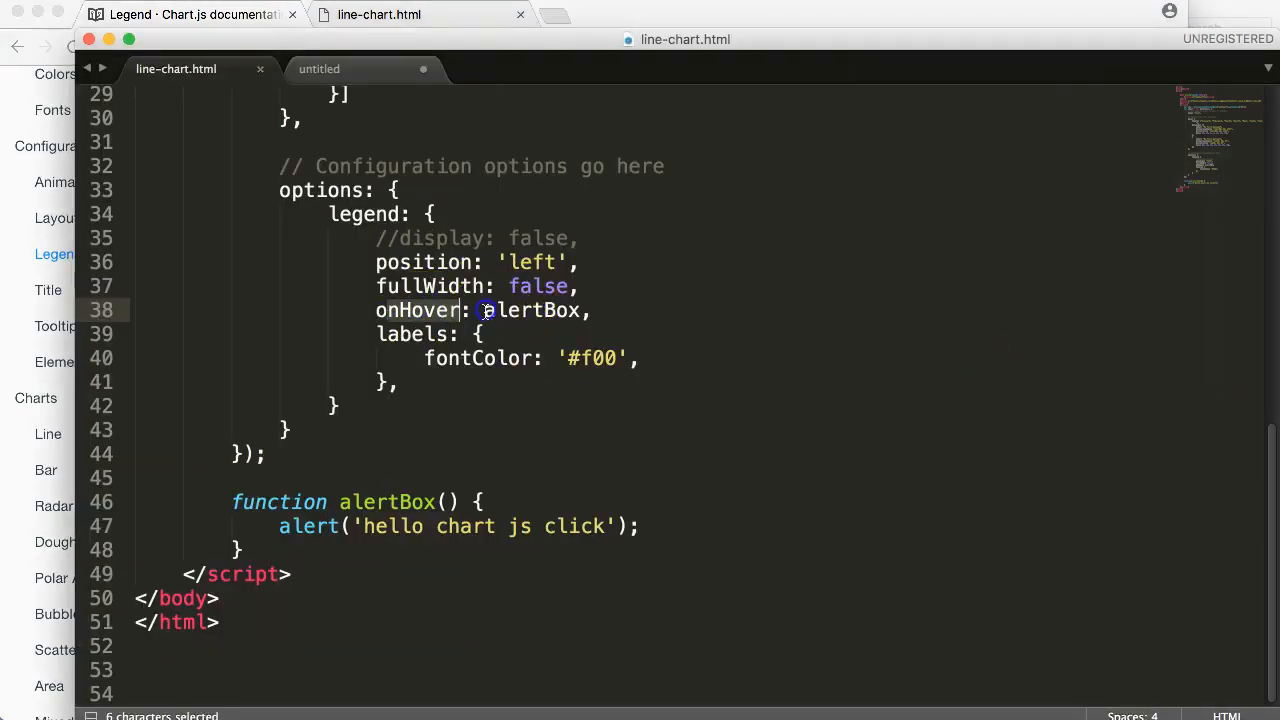
pyautogui.doubleClick(386, 500)
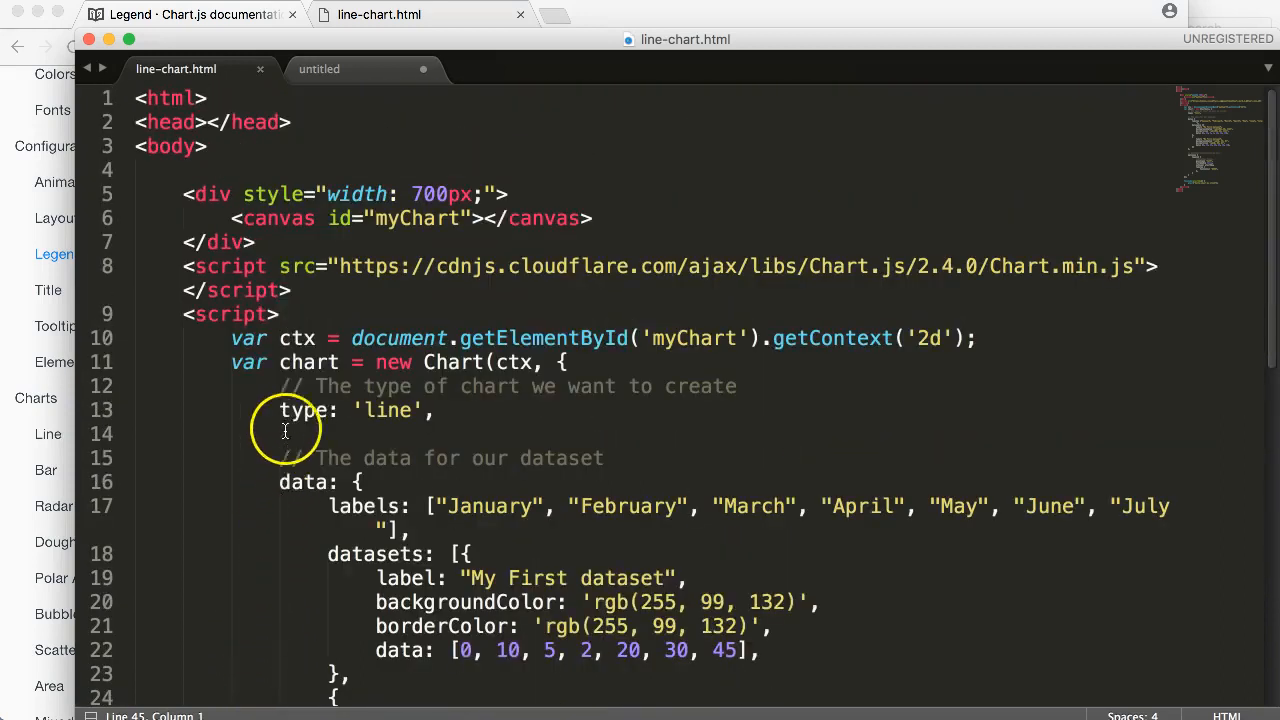
pyautogui.scroll(-3)
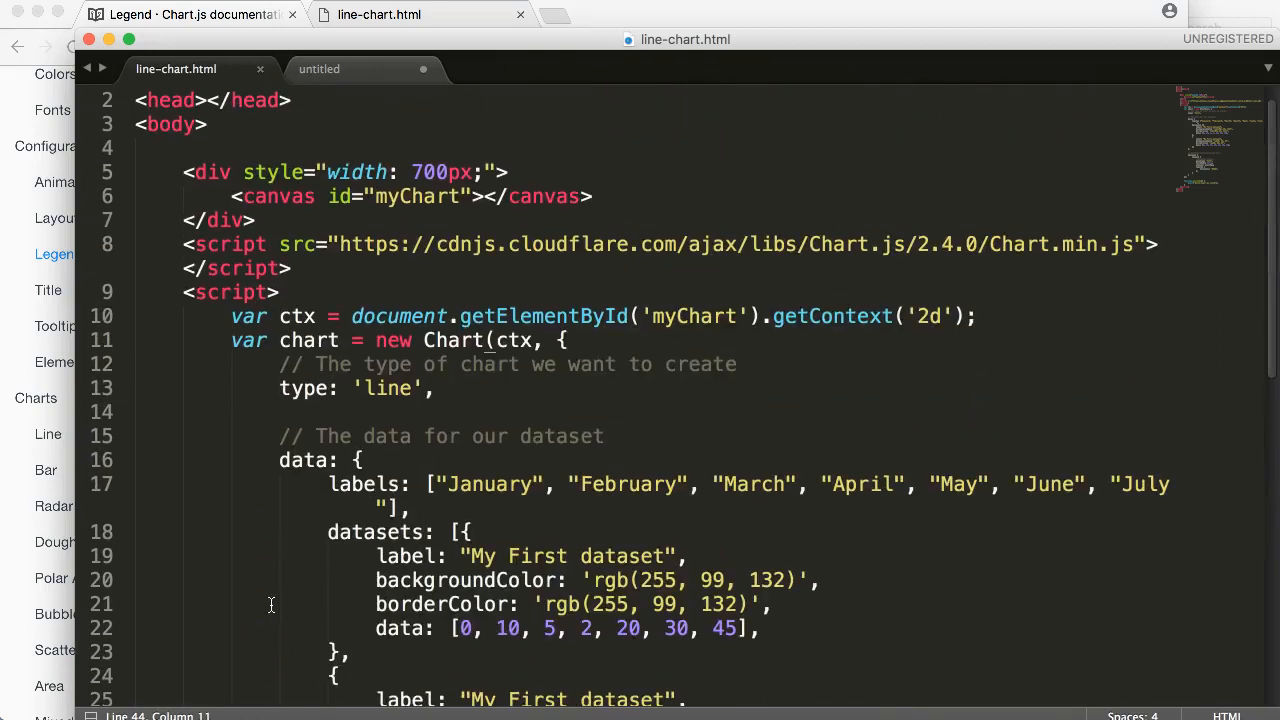
pyautogui.click(440, 340)
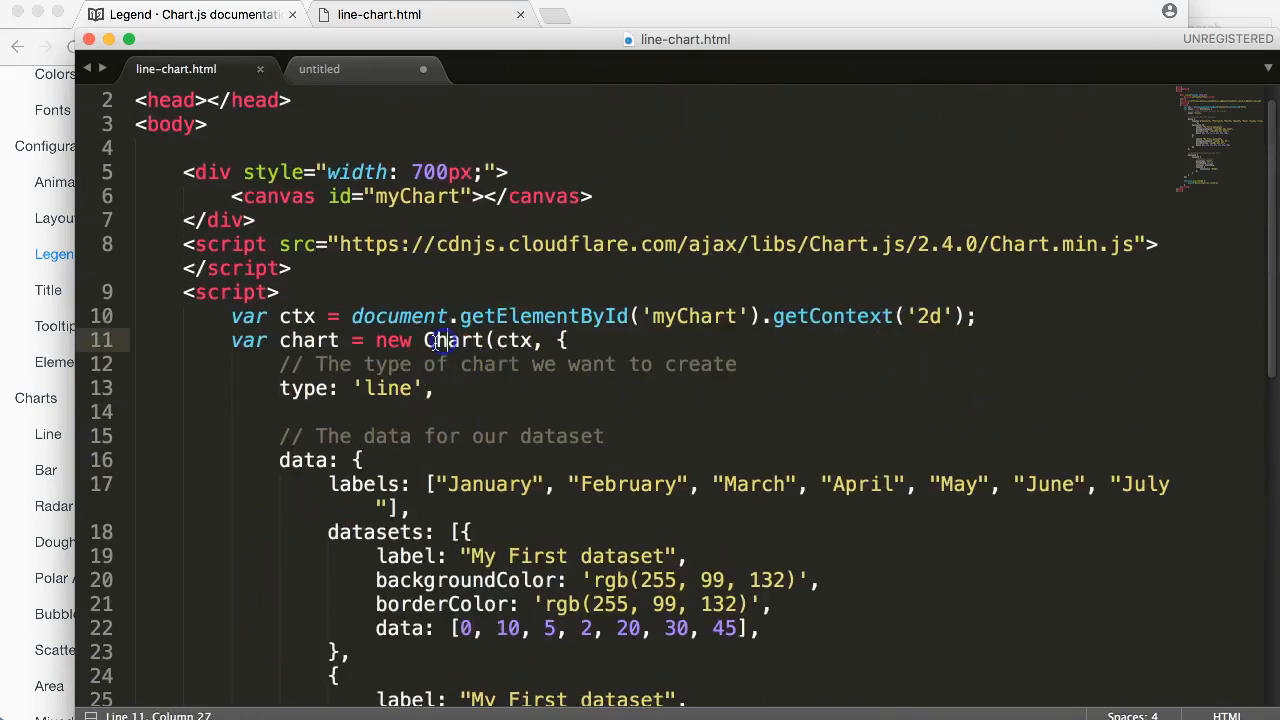
pyautogui.scroll(-3)
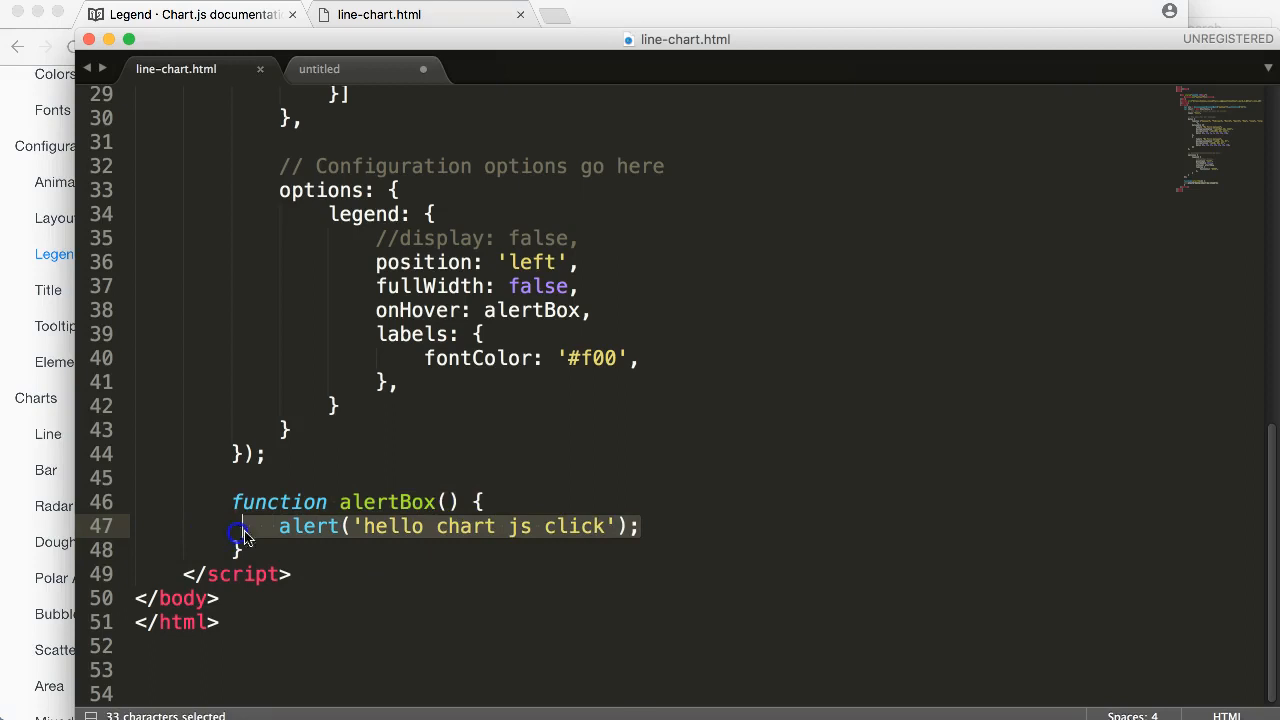
pyautogui.moveTo(538, 564)
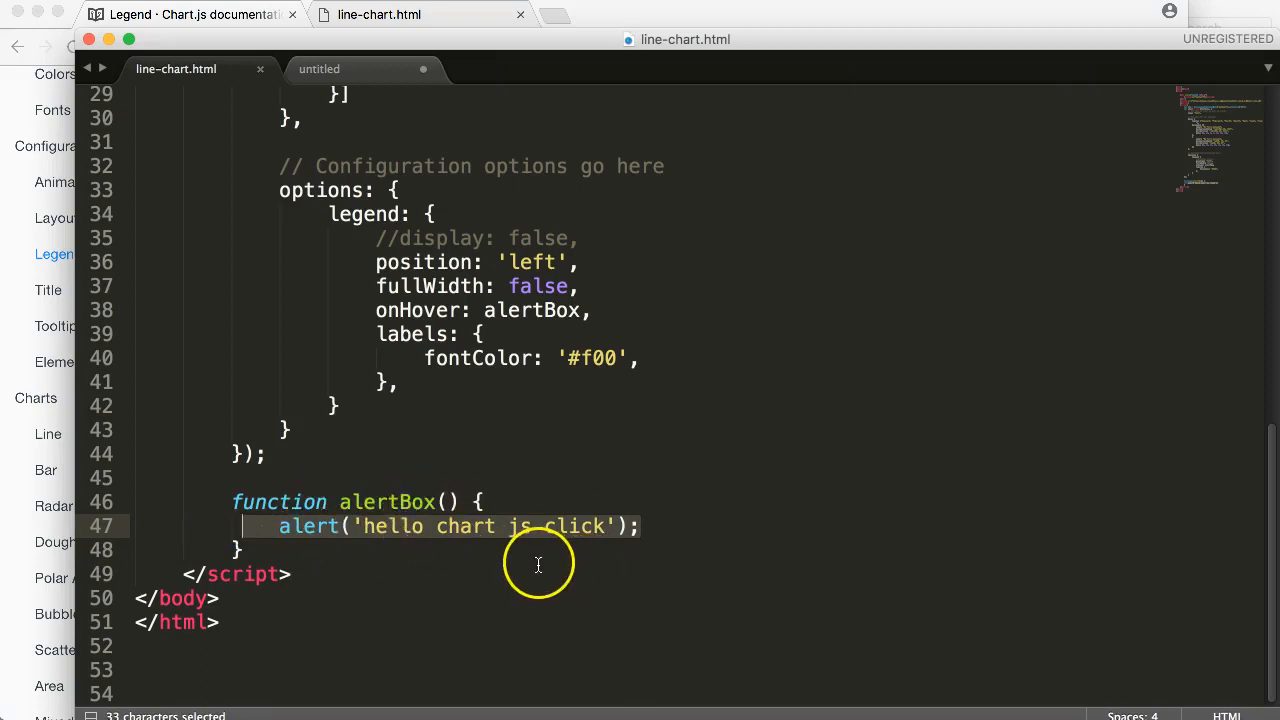